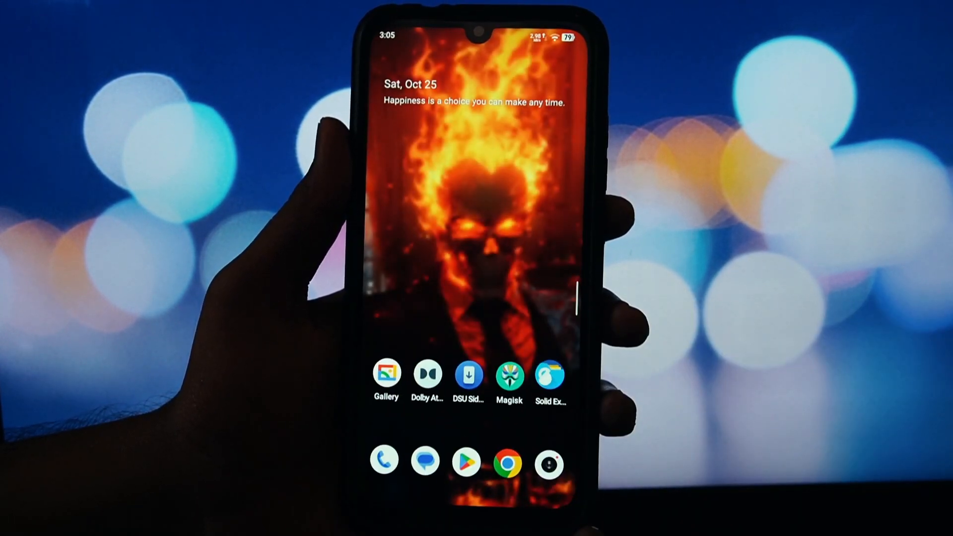
Launch Magisk from the home screen to show Magisk 29.0 with Zygisk and Ramdisk enabled.
left_click(508, 373)
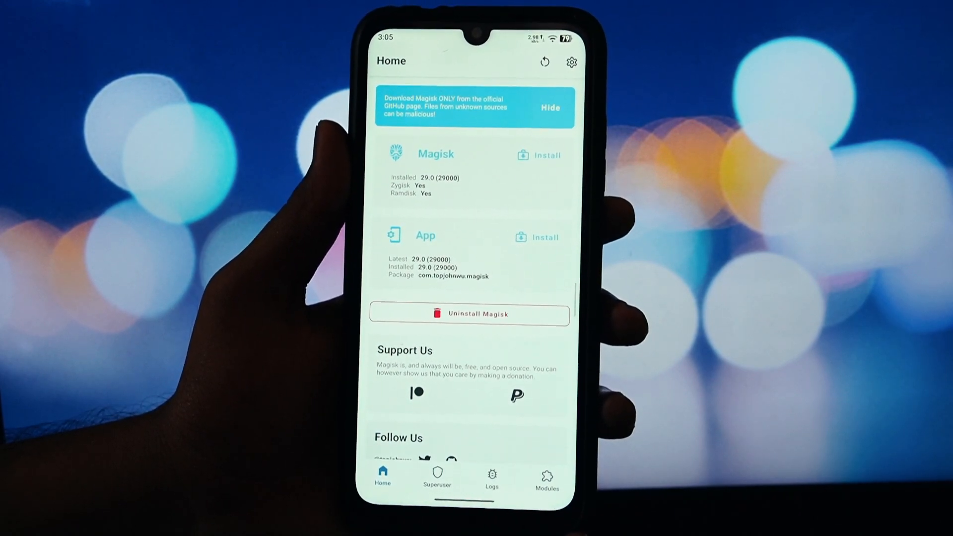
Install MiuiCore-MagiskModule.zip from storage and return to the modules list showing Miui Core.
left_click(545, 477)
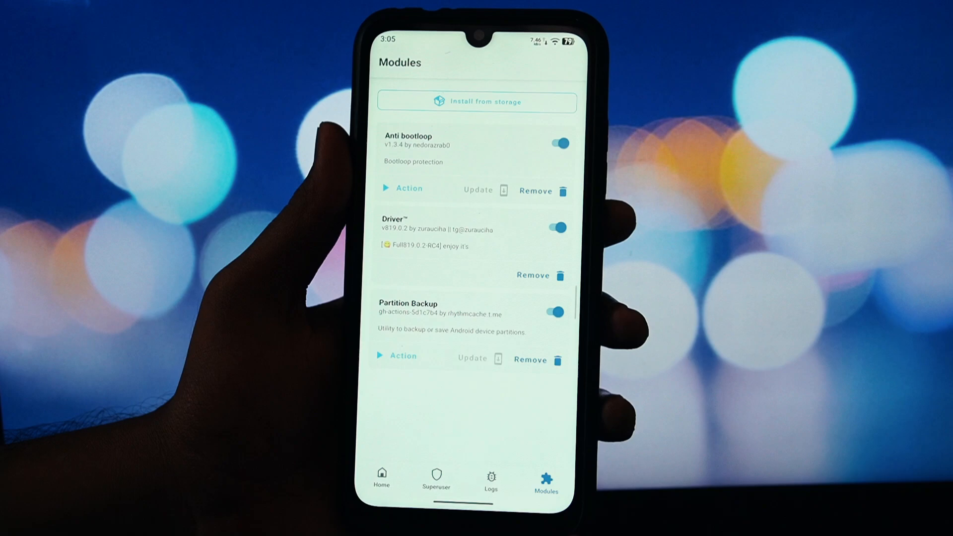
left_click(477, 101)
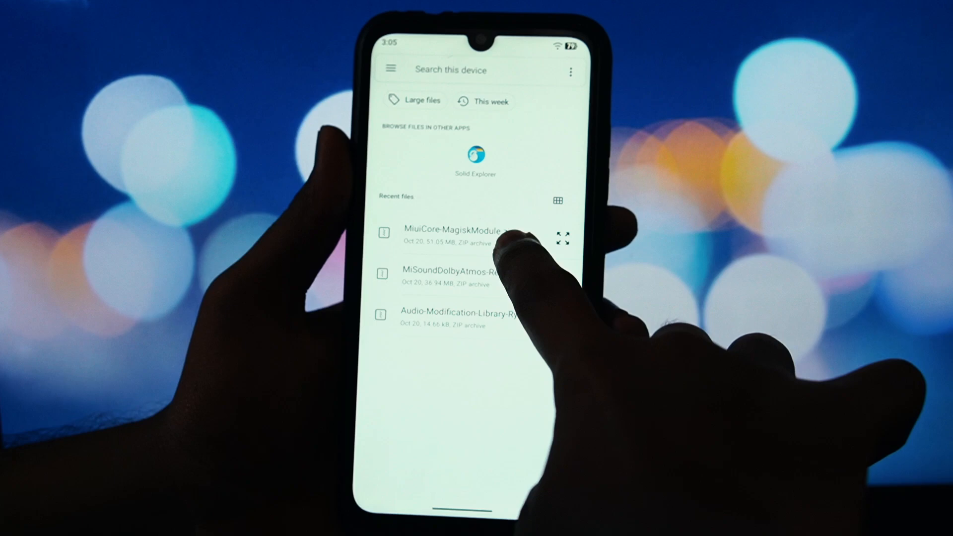
left_click(461, 231)
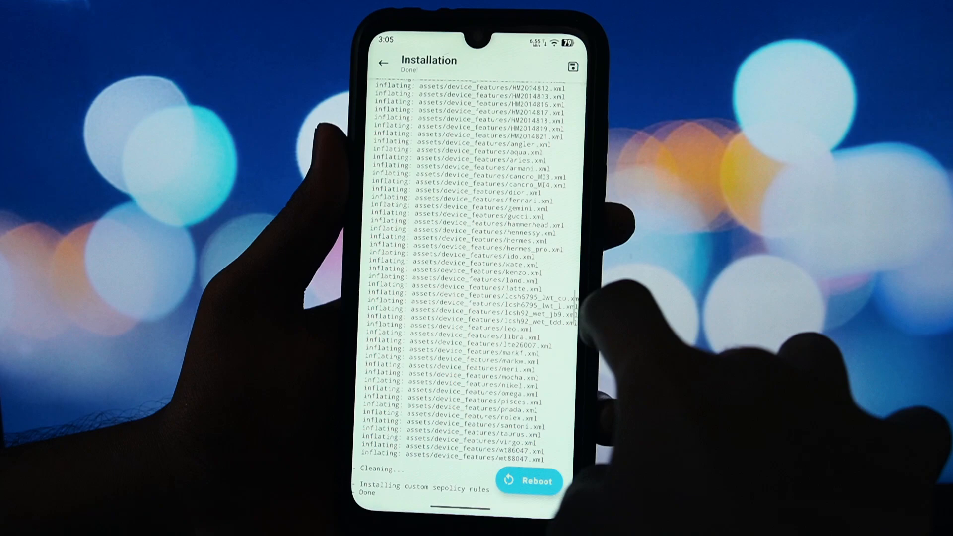
left_click(537, 489)
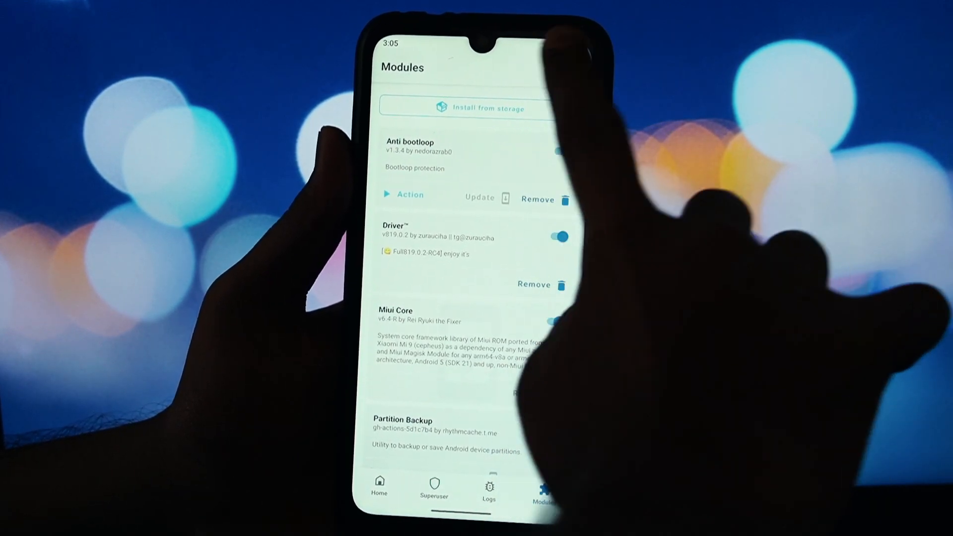
Install the MiSoundDolbyAtmos module zip from storage.
left_click(466, 107)
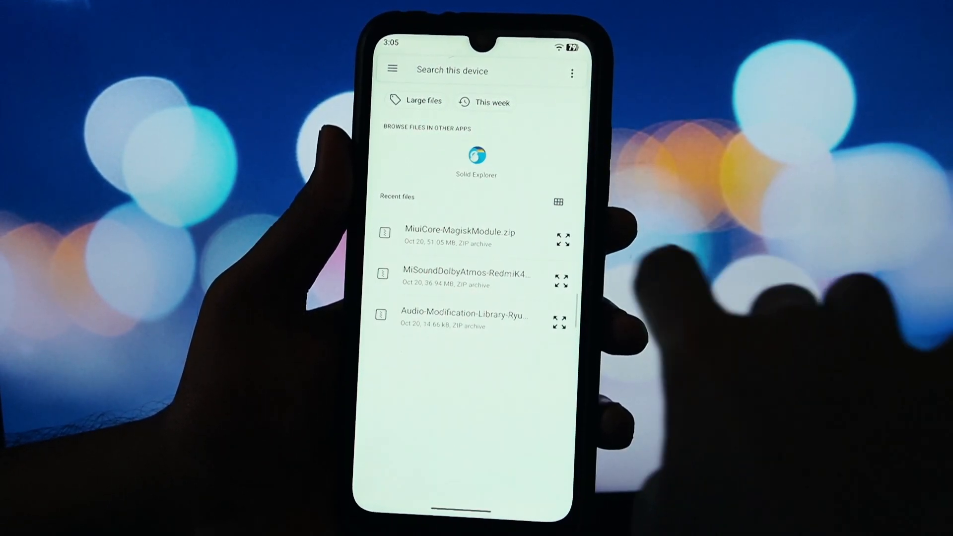
left_click(461, 238)
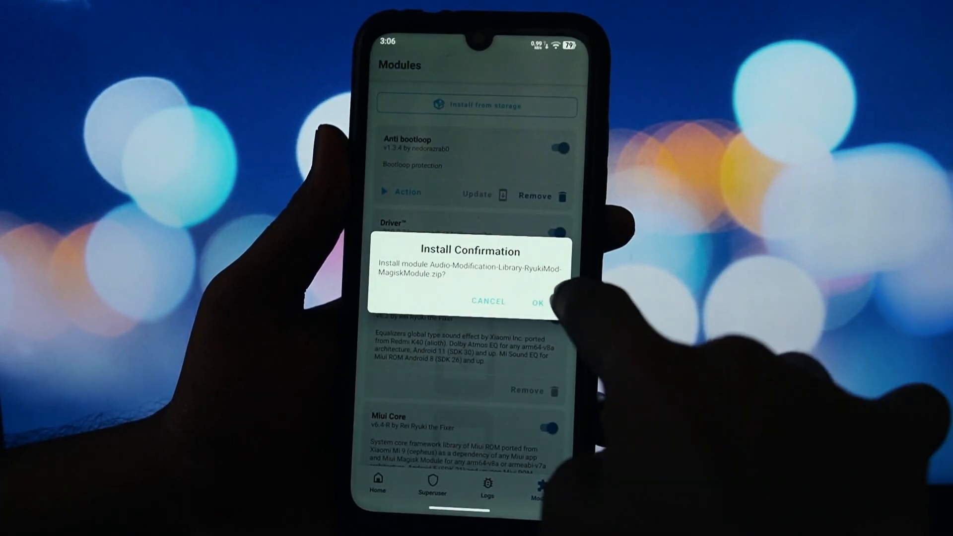
Confirm installing Audio-Modification-Library, reboot, and find Dolby Atmos and Sound effects in the app drawer.
left_click(537, 301)
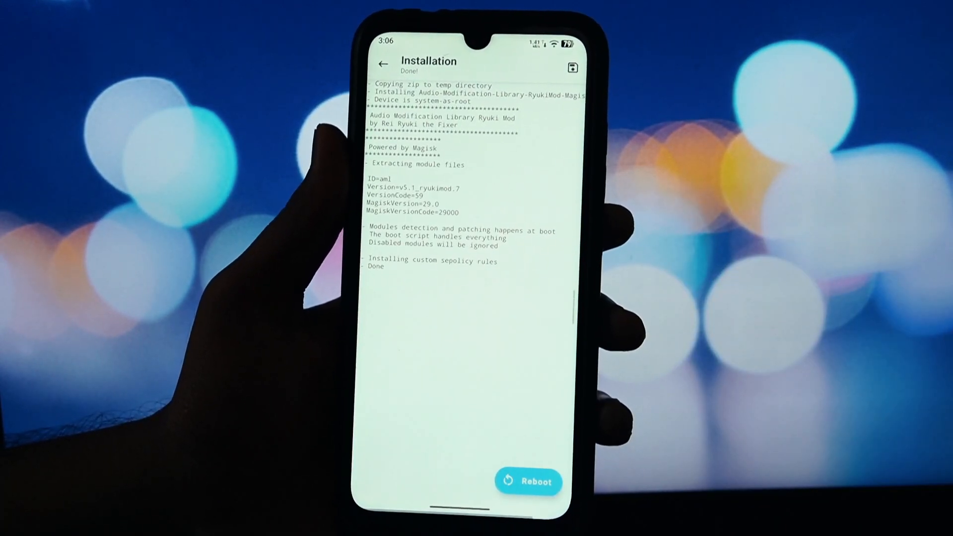
left_click(528, 481)
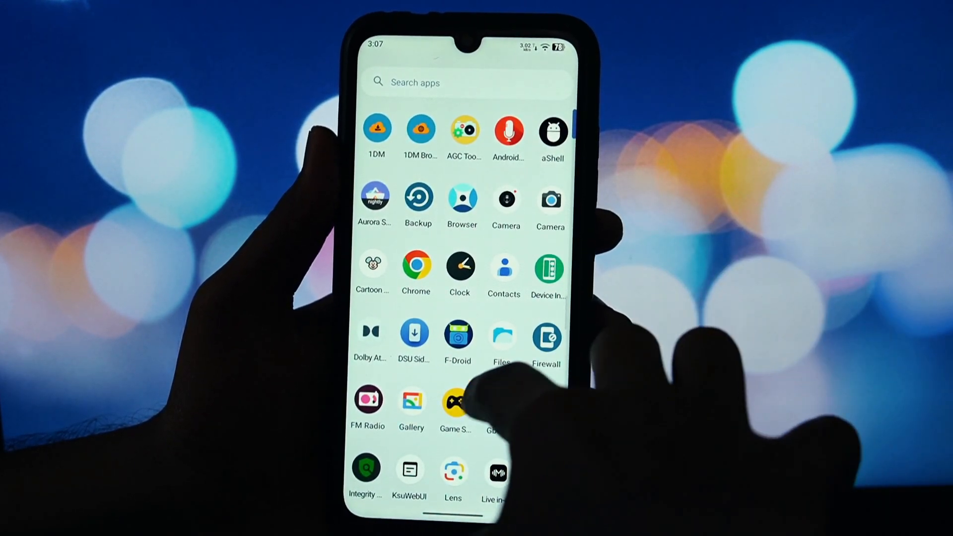
scroll("down", 3)
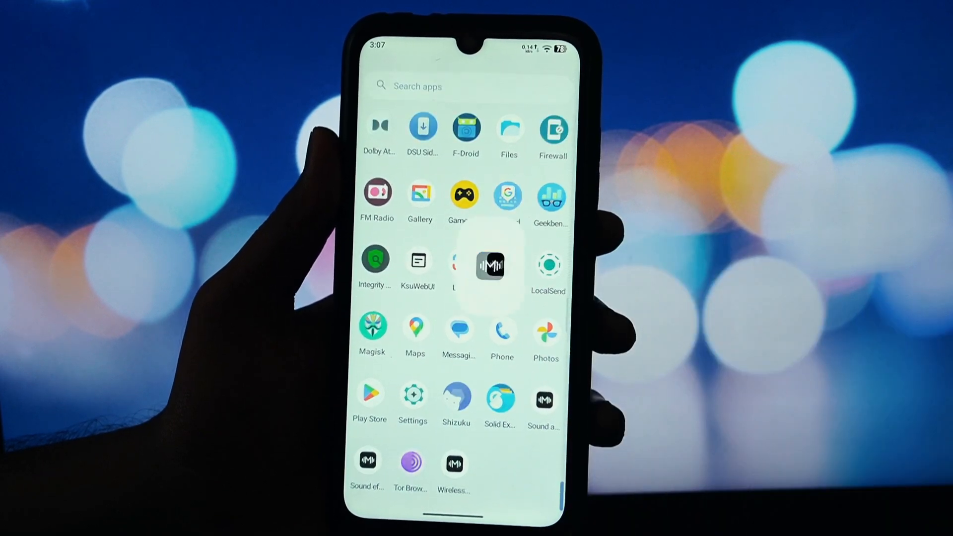